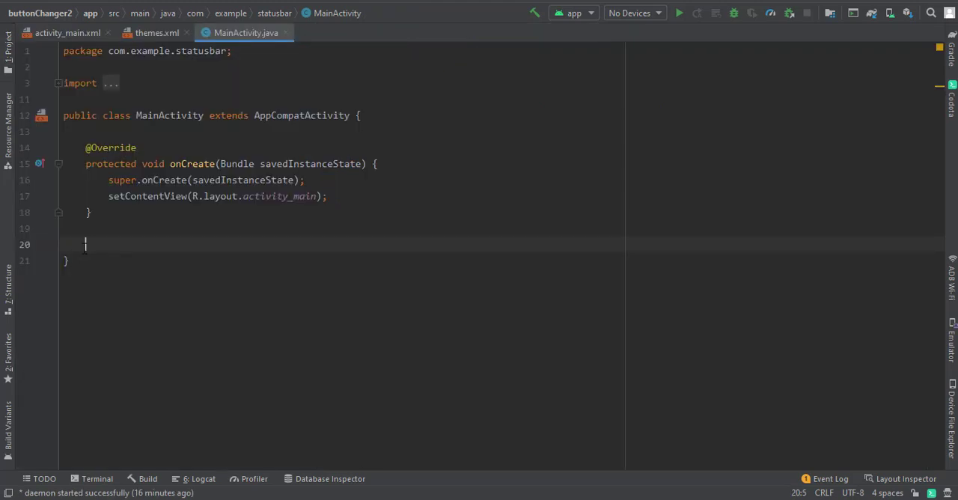
Declare a private void statusbarcolor() method below onCreate in MainActivity
type("private void")
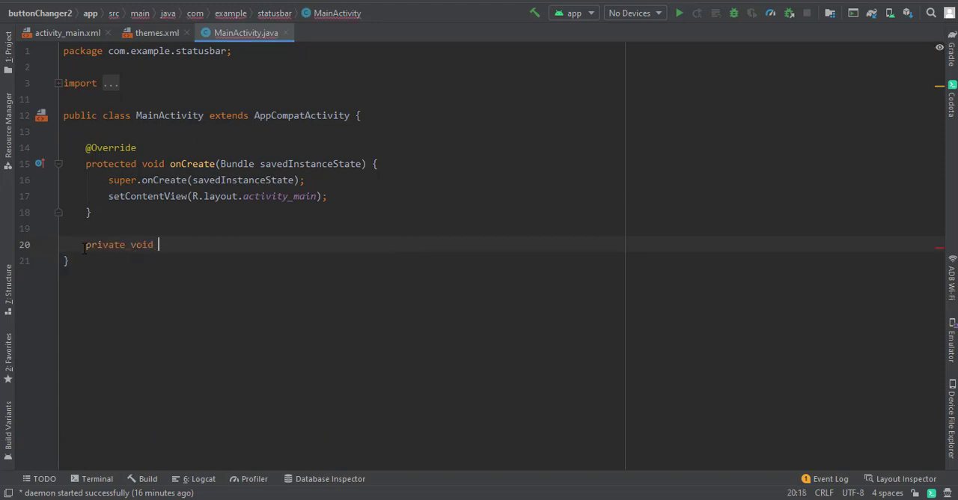
type("sta")
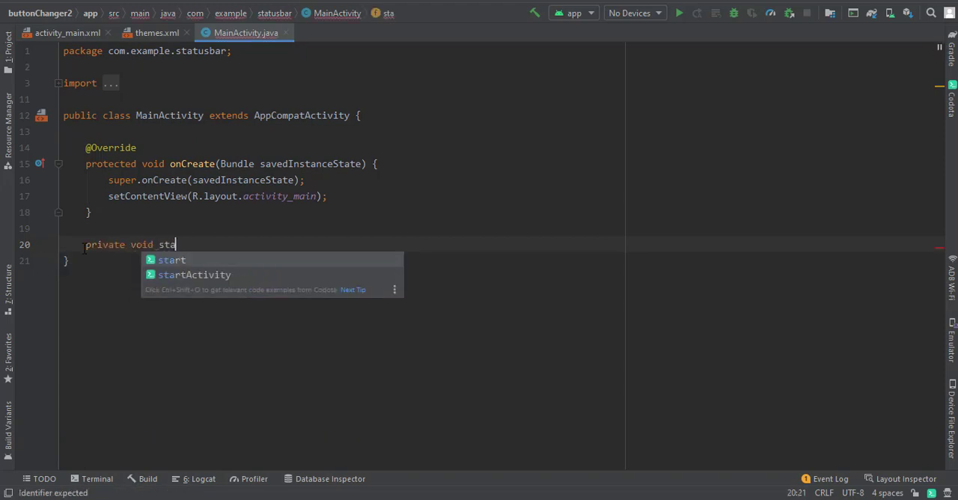
type("tusba")
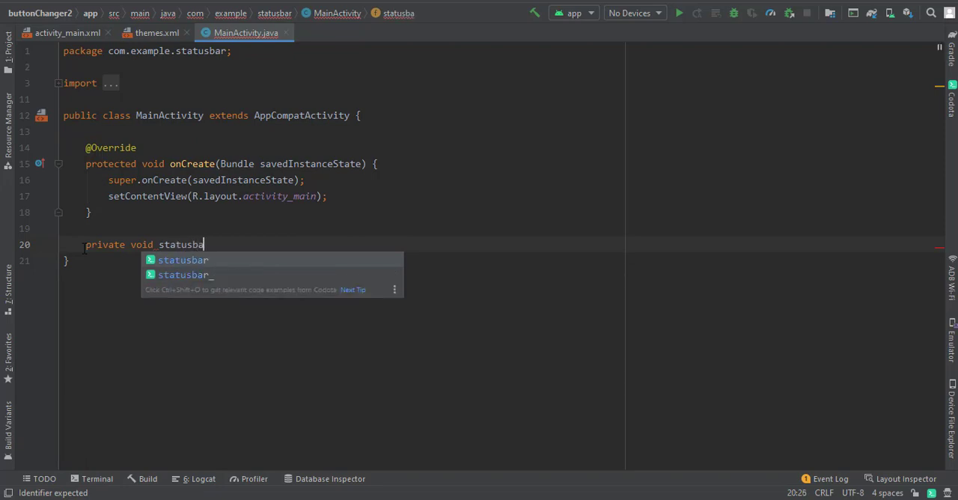
type("rcolor")
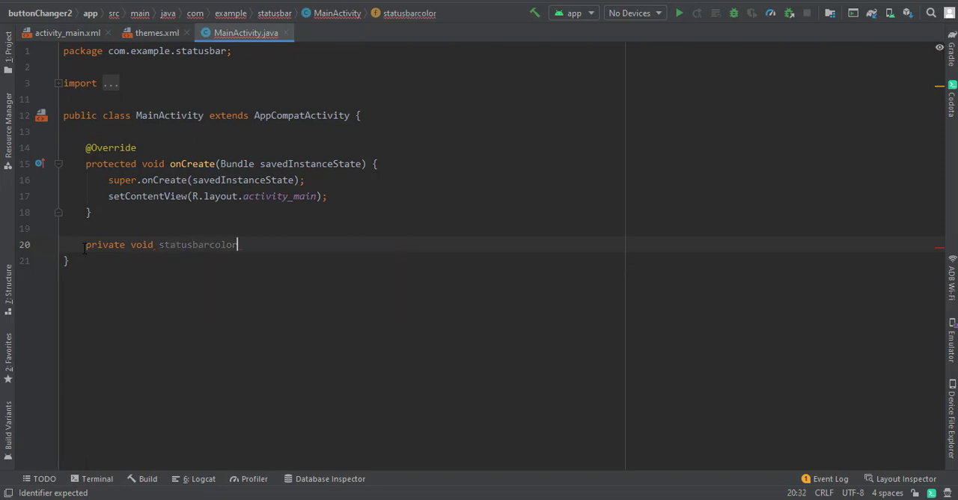
type("(){")
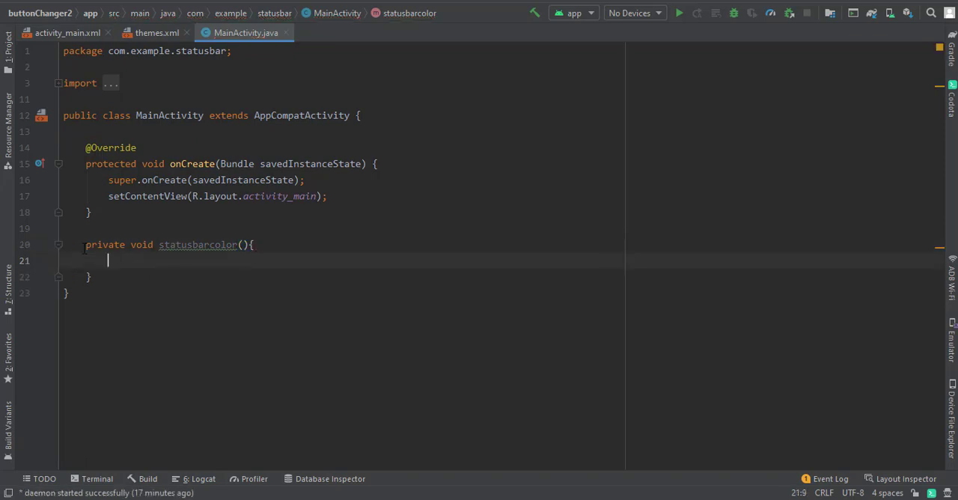
Add an if block checking Build.VERSION.SDK_INT >= Build.VERSION_CODES.M, using autocomplete
type("if (")
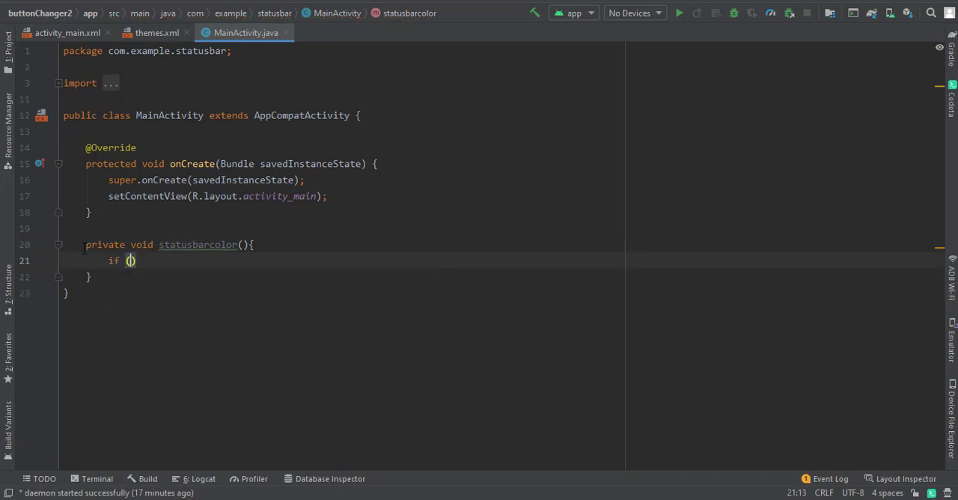
type("Build.VERSION.SDK_INT")
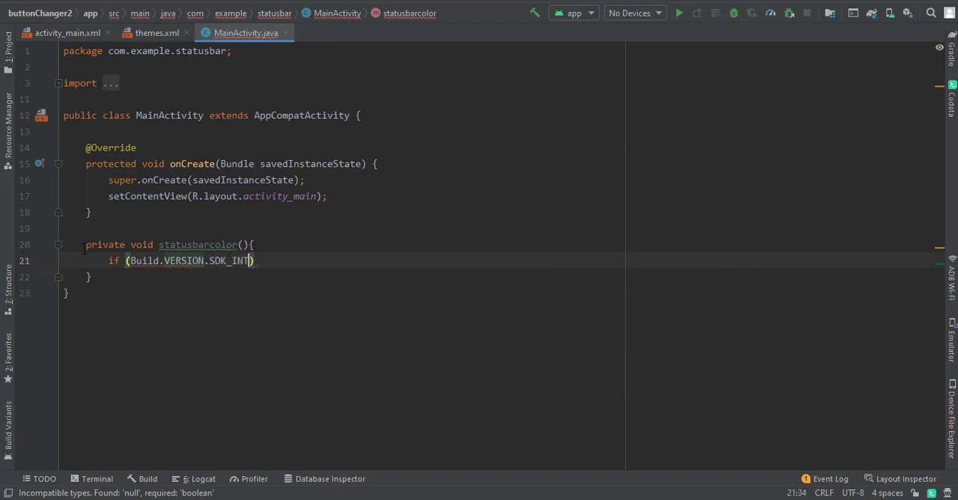
type(">")
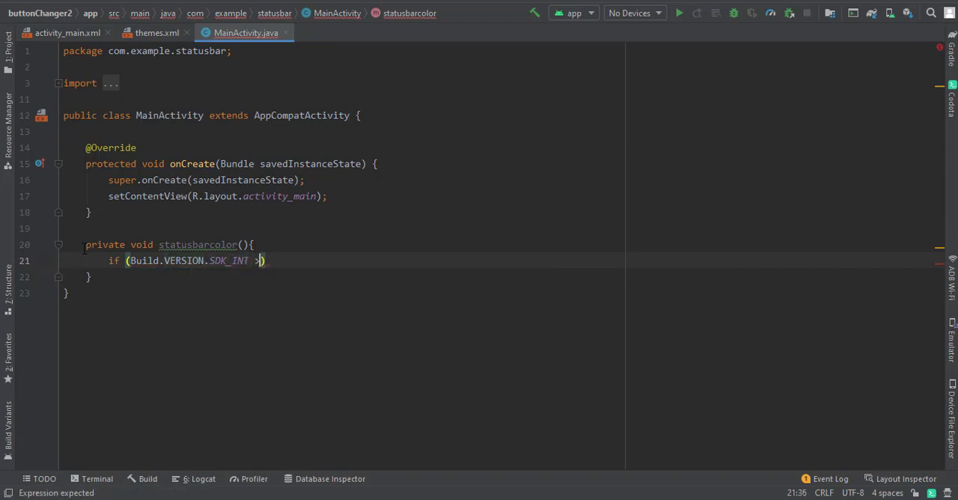
type("=")
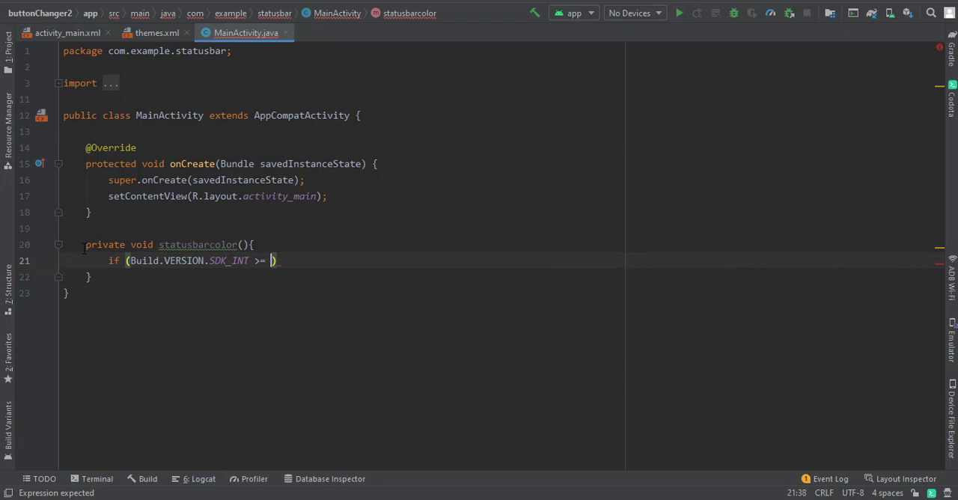
type("Build")
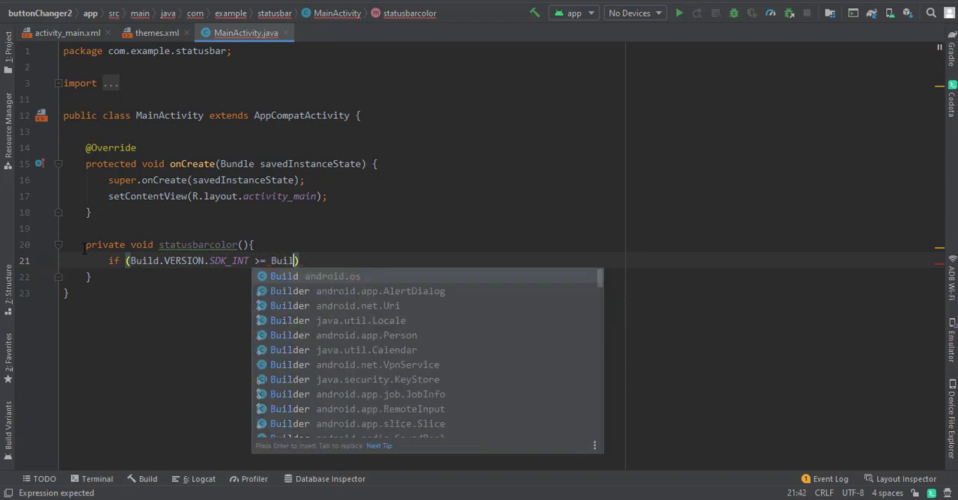
type(".")
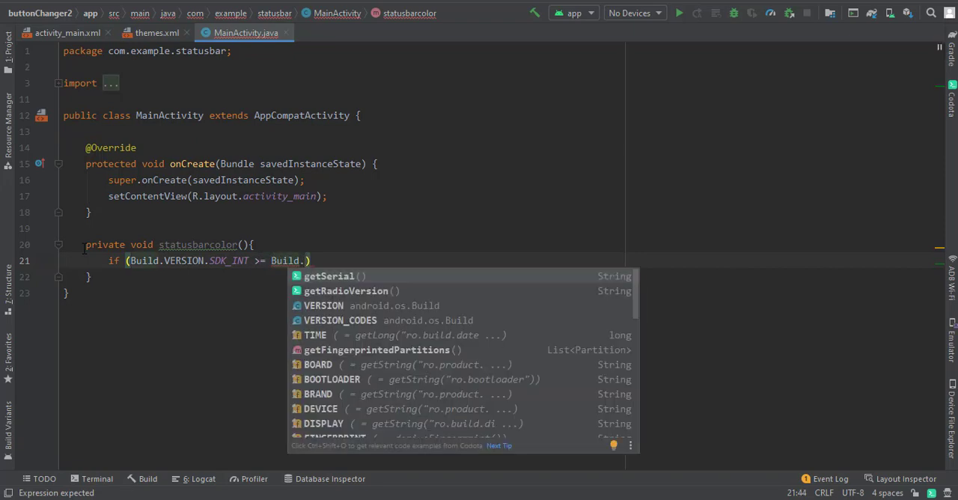
type("VERSION_CODES")
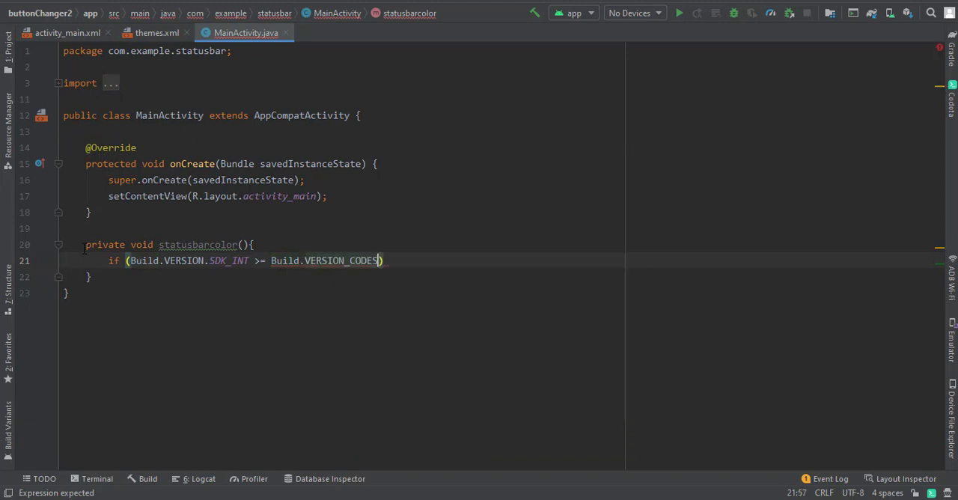
type(".M")
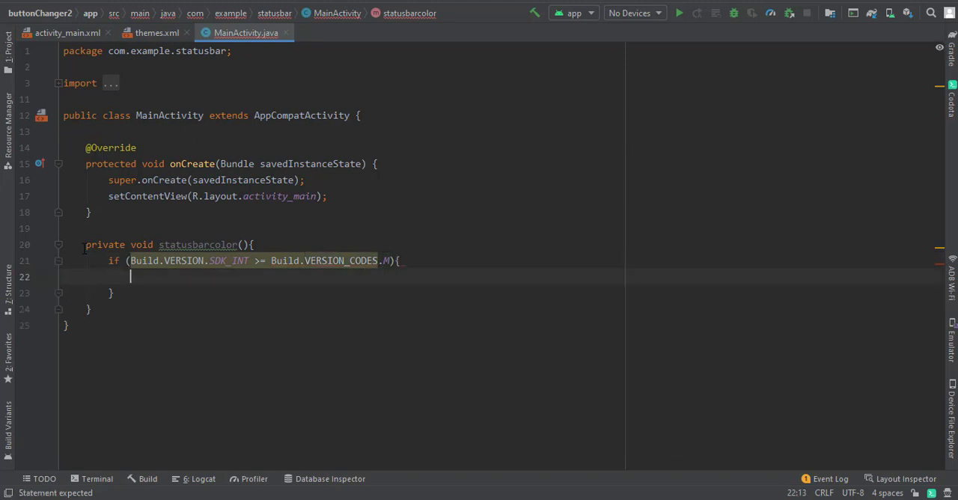
In the M branch, call getWindow().setStatusBarColor(getResources().getColor(R.color.black, this.getTheme()))
type("getwi")
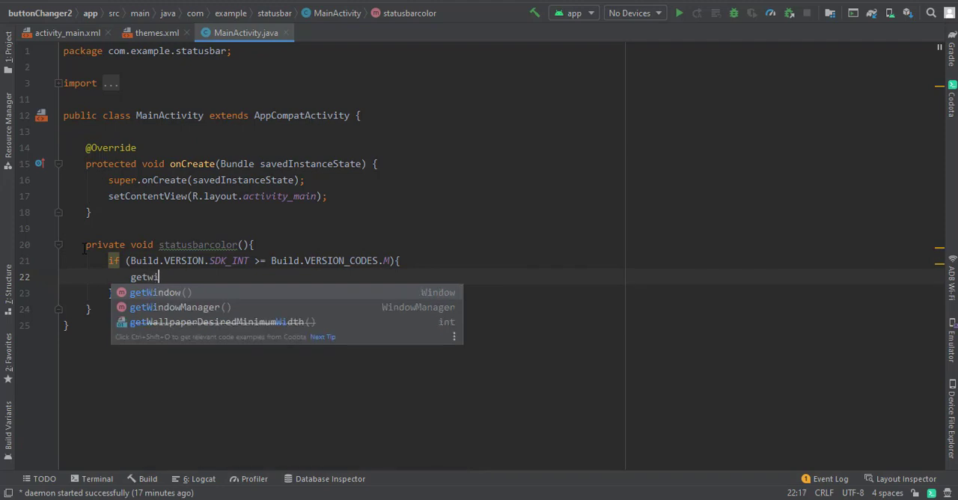
left_click(159, 292)
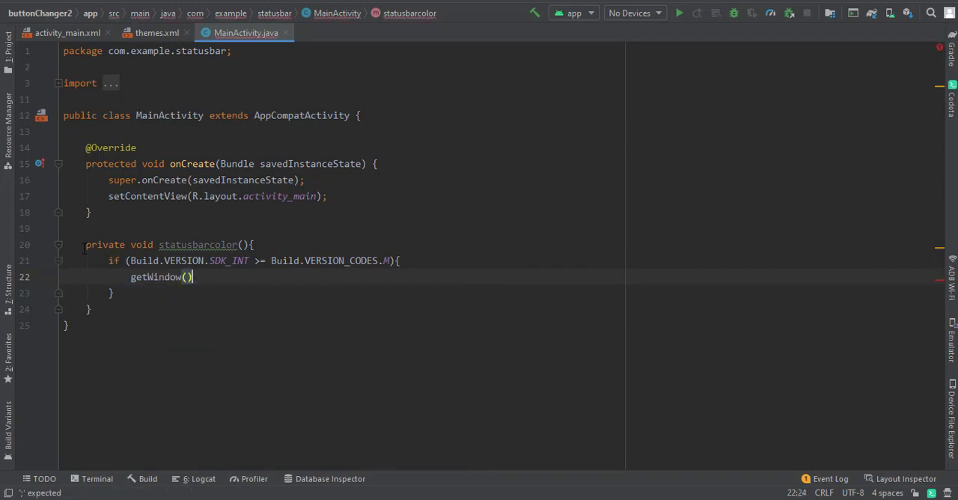
type(".set")
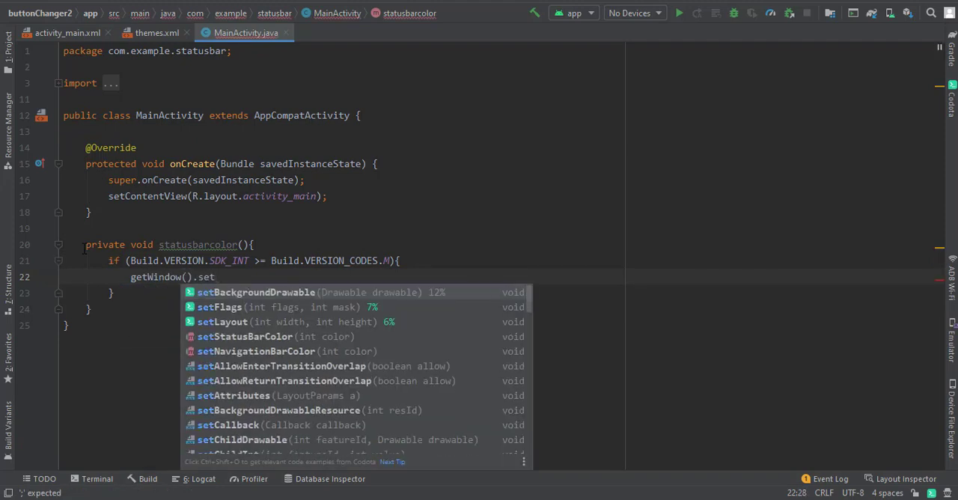
type("sBarColor(get);")
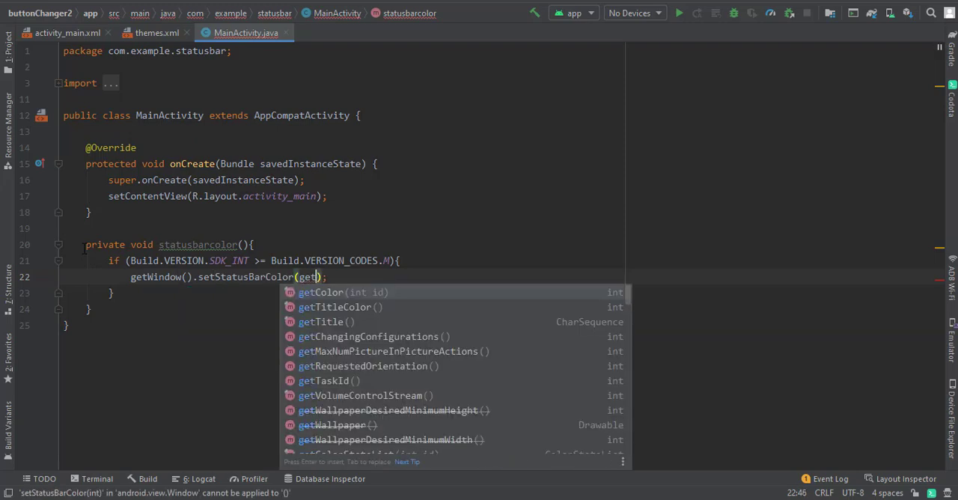
type("re")
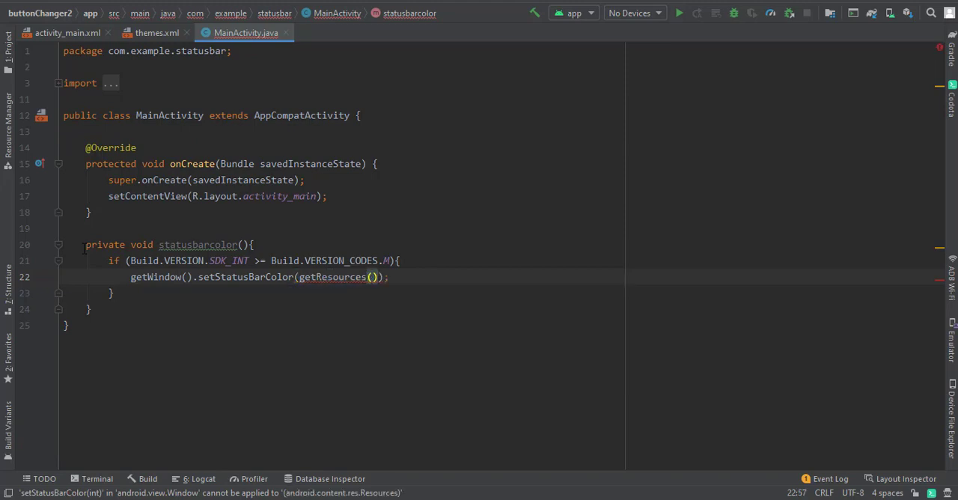
type(".getColor(")
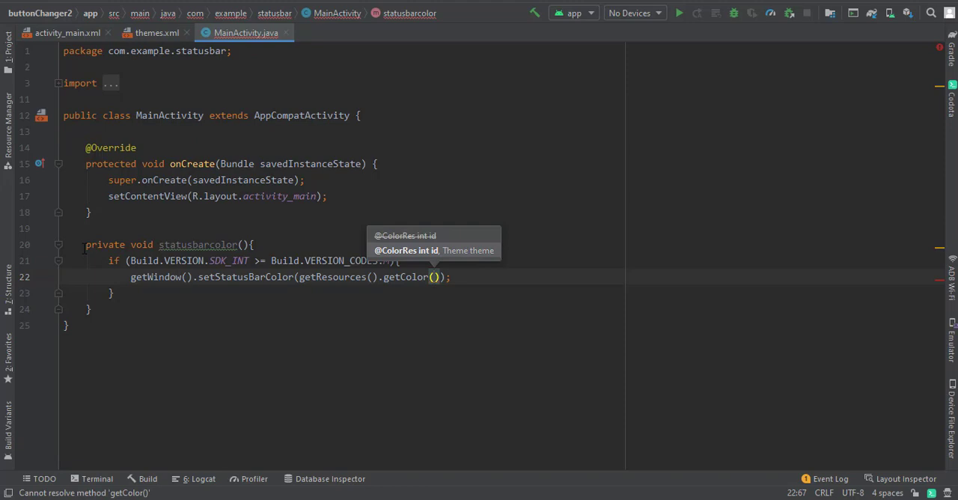
type("R.co")
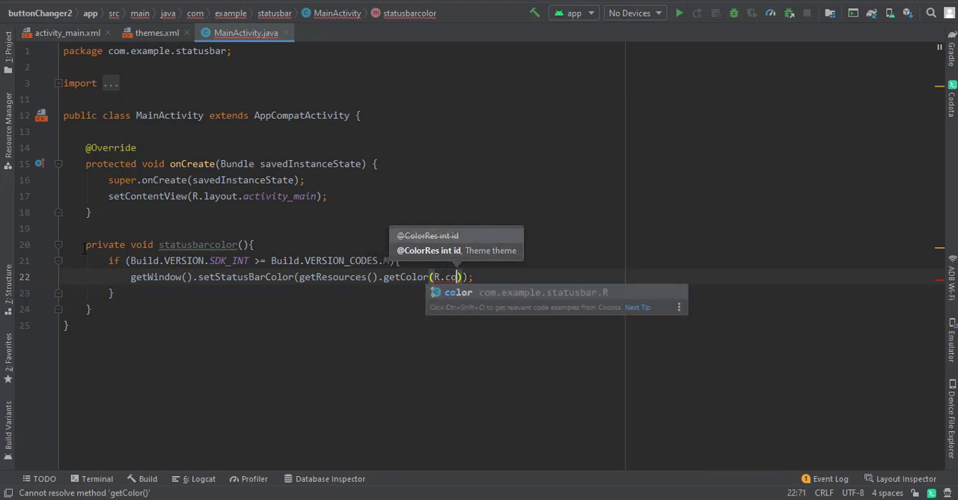
type("color.black")
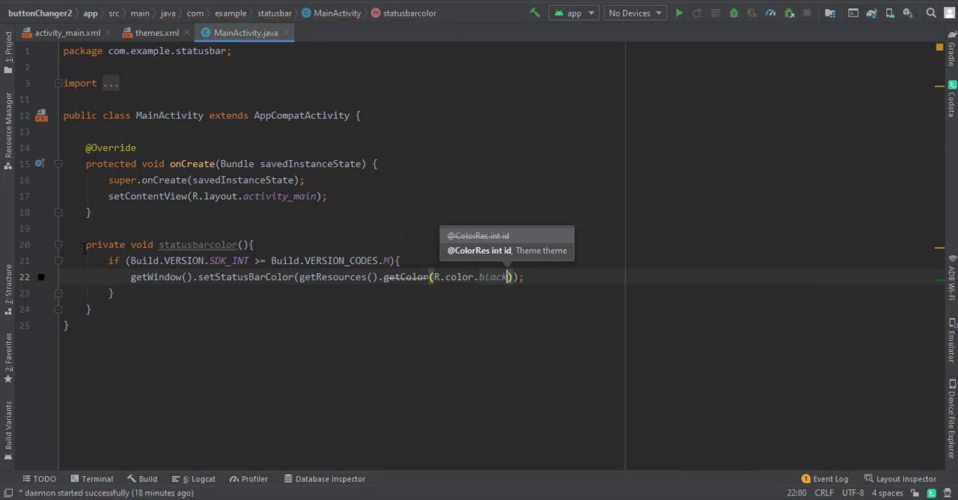
type(",this.getTheme(")
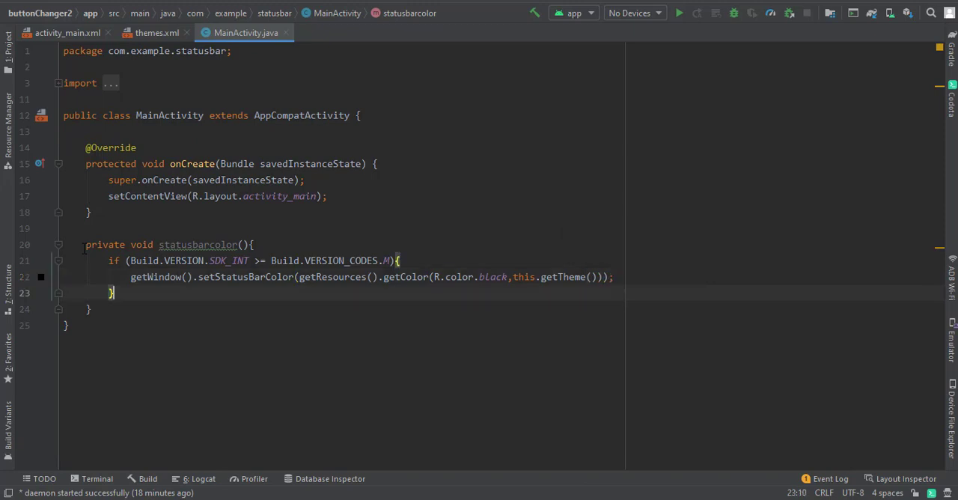
type("else")
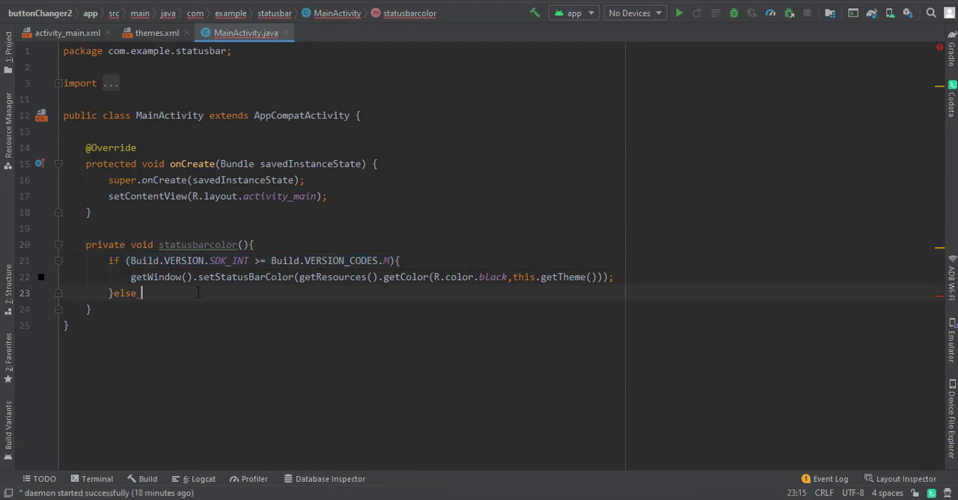
Add an else-if for VERSION_CODES.LOLLIPOP and paste the setStatusBarColor line inside
type("if (Build.VERSION.SDK_INT >= Build.VERSION_CODES.M){")
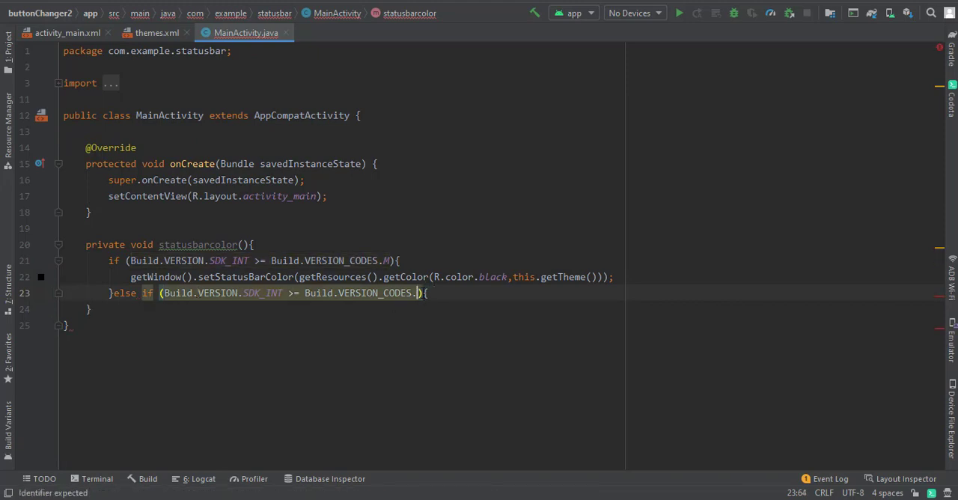
type("LOLLIPOP")
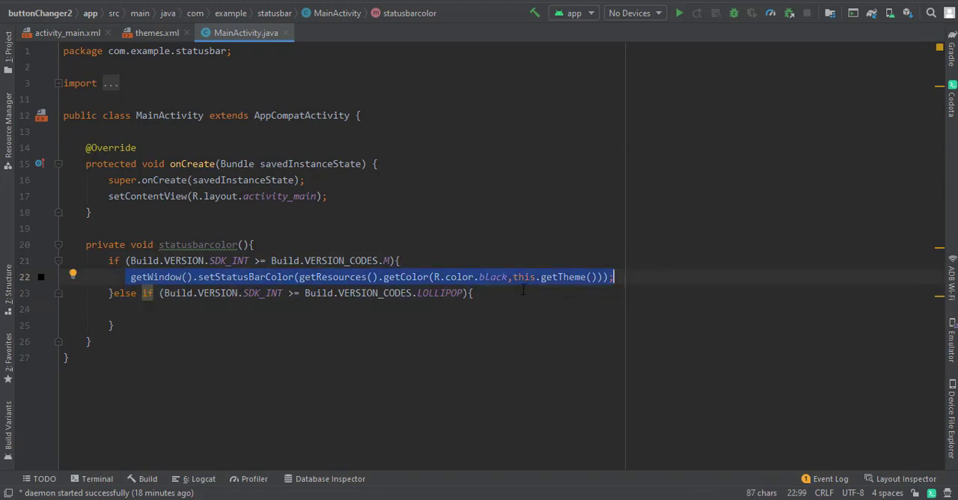
left_click(130, 310)
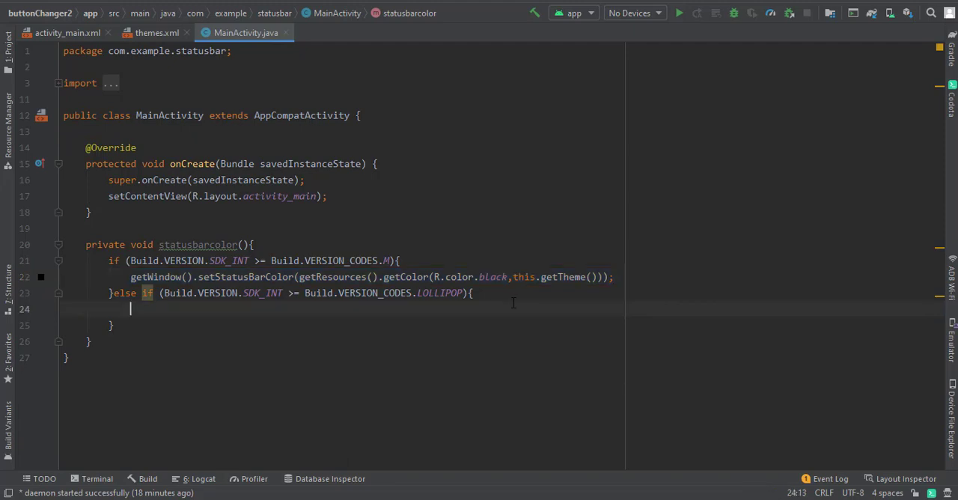
type("getWindow().setStatusBarColor(getResources().getColor(R.color.black,this.getTheme()));")
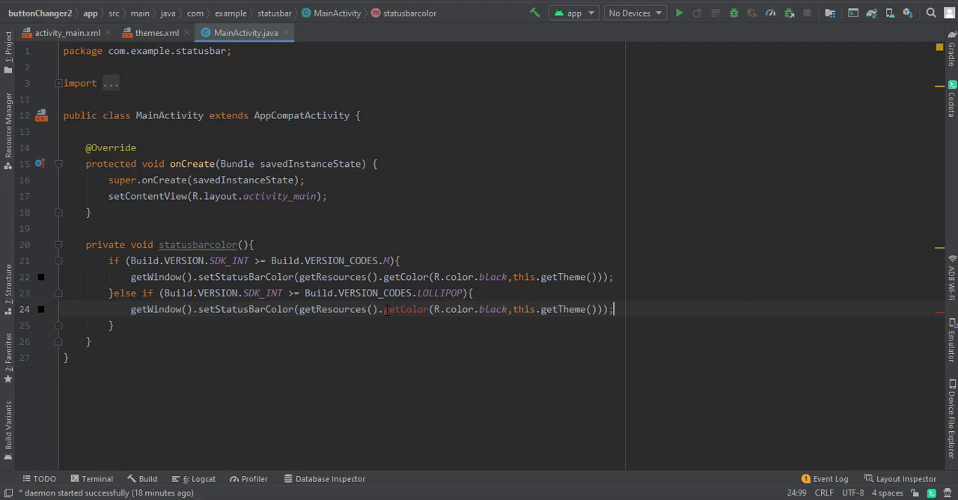
Trim the Lollipop line to getResources().getColor(R.color.black) without the theme argument
left_click_drag(384, 309, 607, 309)
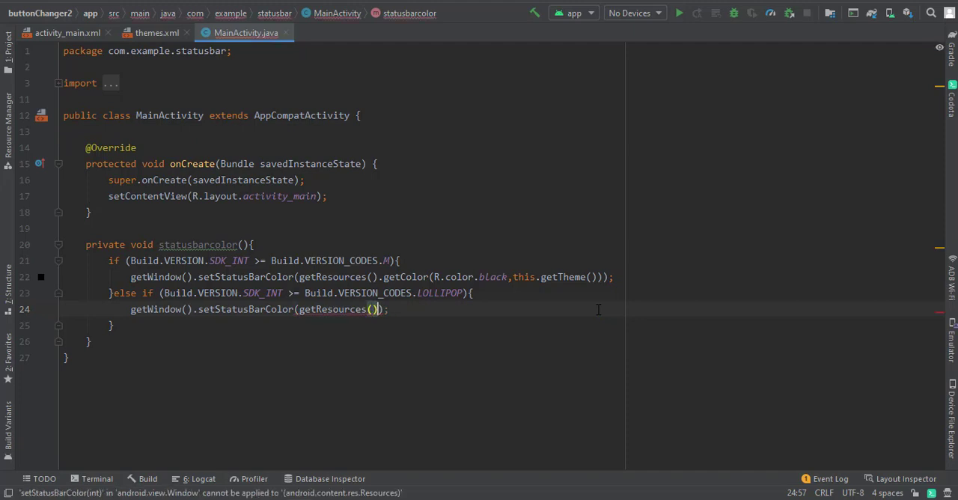
type(".")
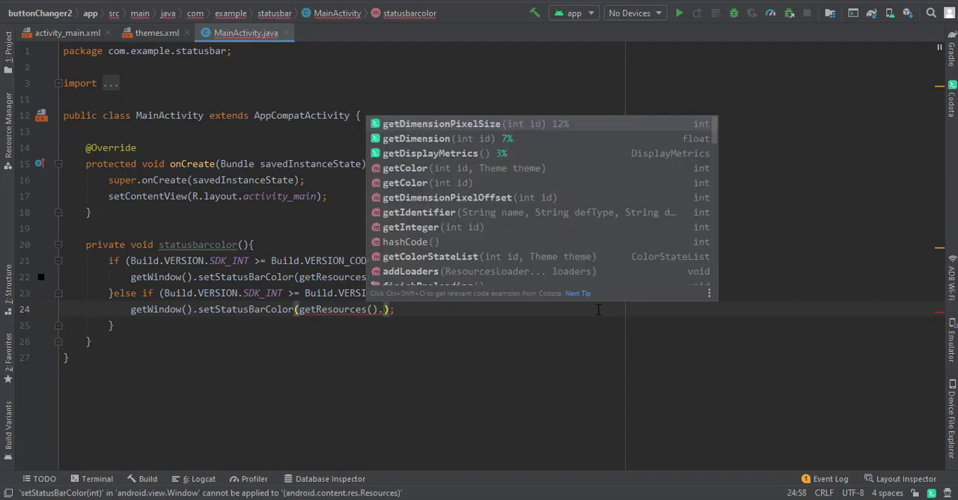
type("getColor(")
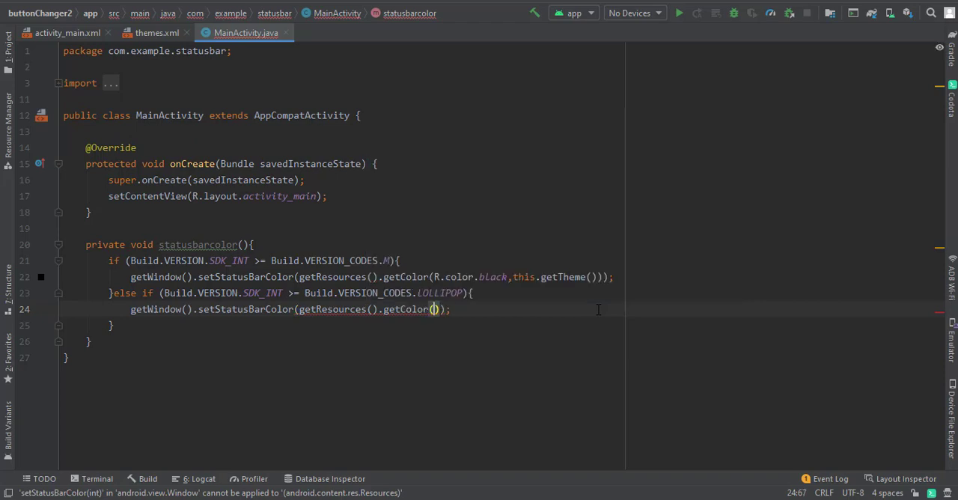
type("R.color")
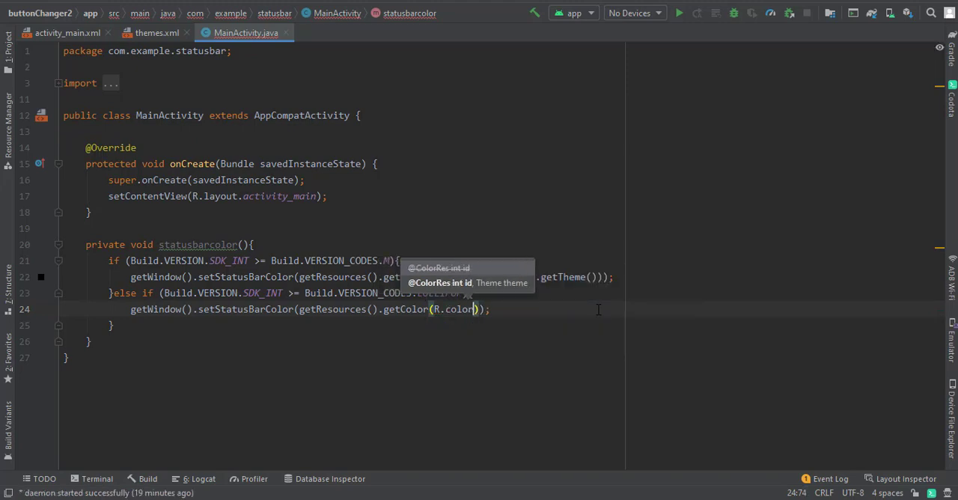
type(".")
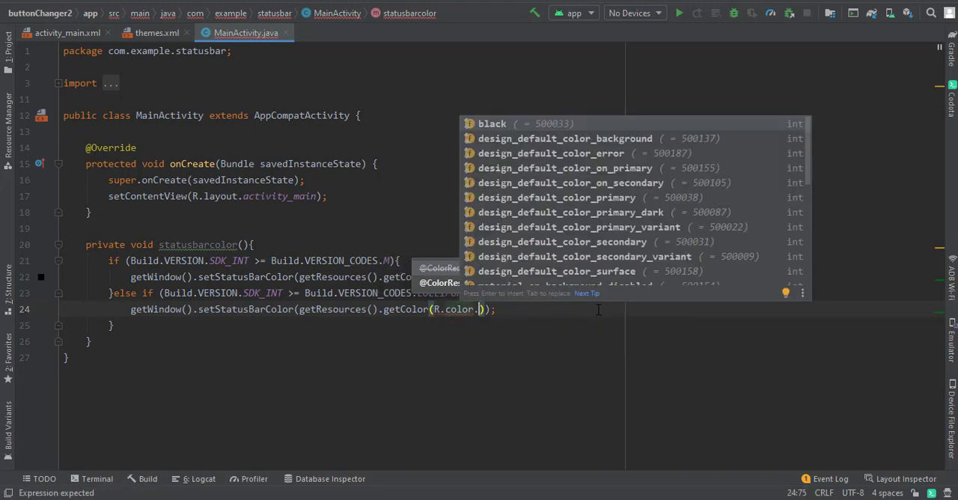
left_click(492, 123)
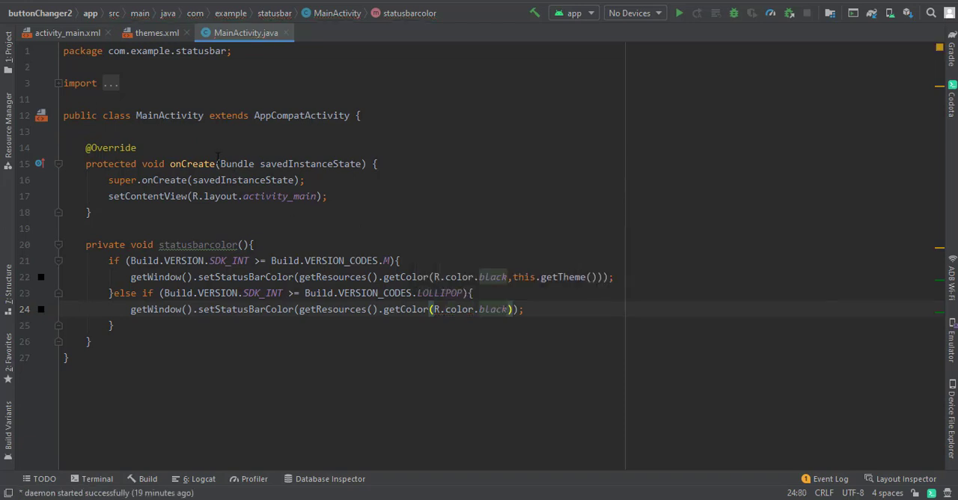
Open res/values/colors.xml from the Project panel and copy the teal_700 colour name
left_click(7, 45)
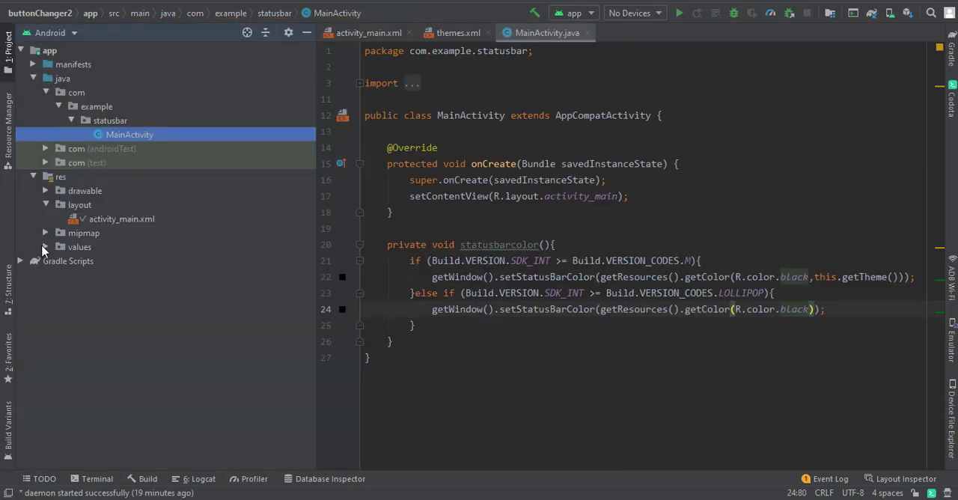
left_click(45, 246)
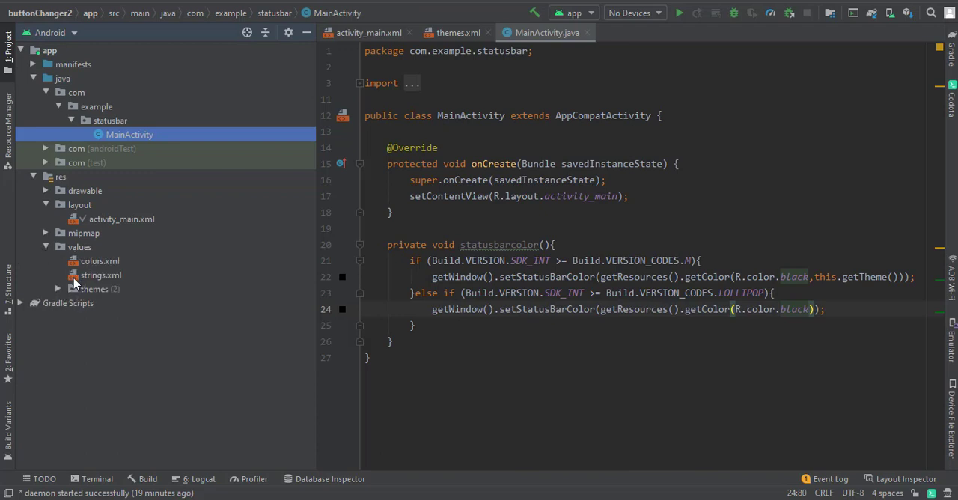
double_click(99, 260)
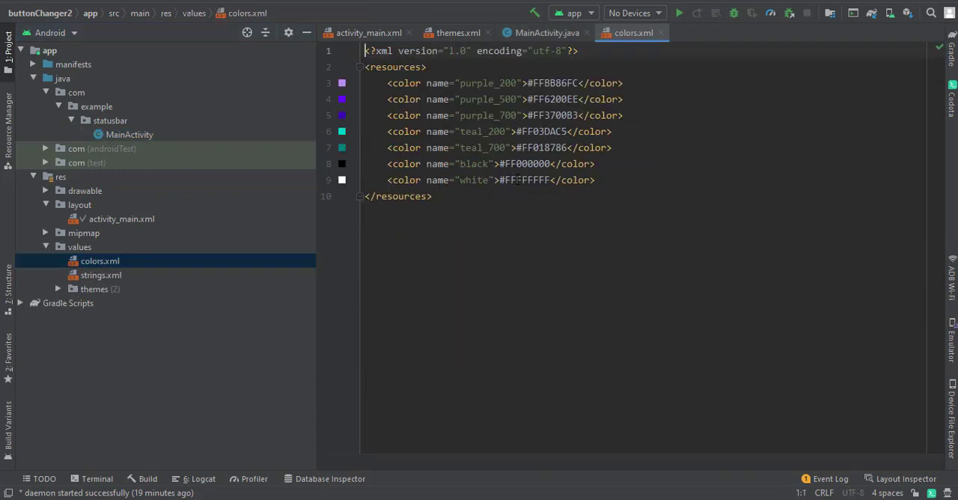
double_click(482, 147)
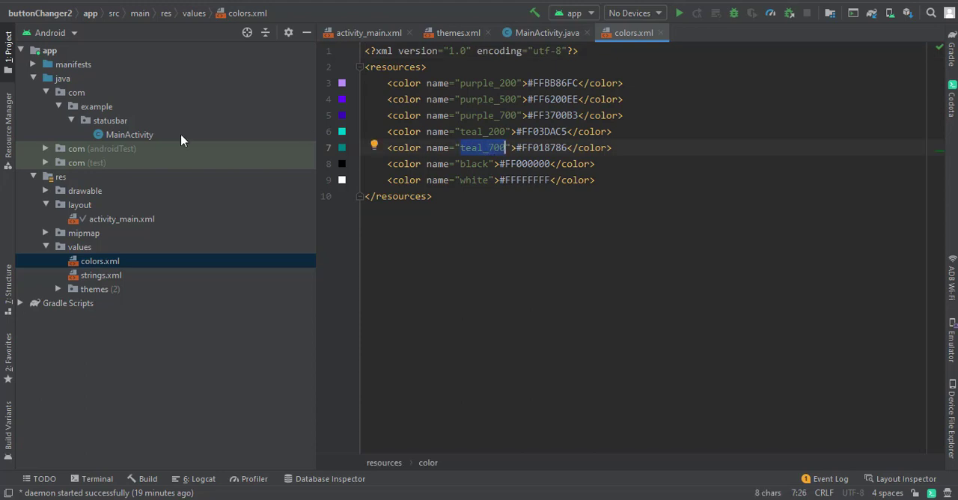
Replace black with teal_700 in both the Marshmallow and Lollipop branches of MainActivity
left_click(547, 32)
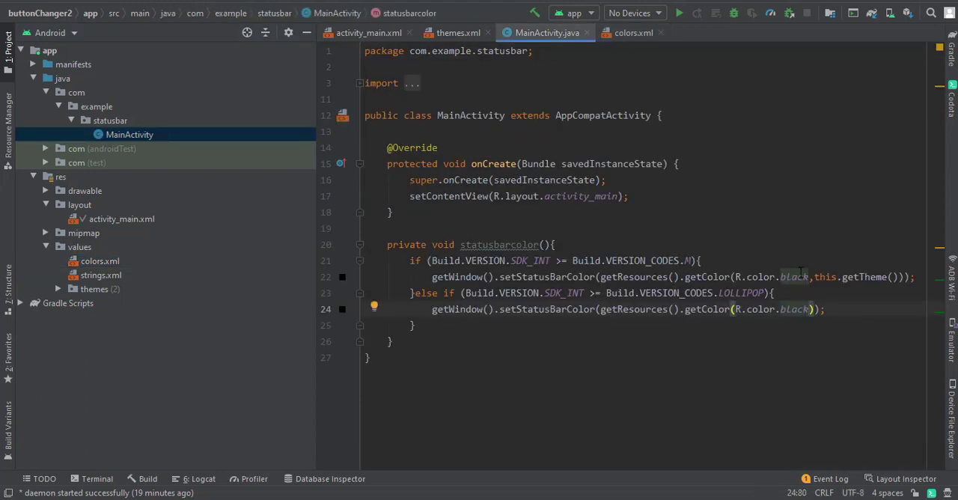
double_click(794, 277)
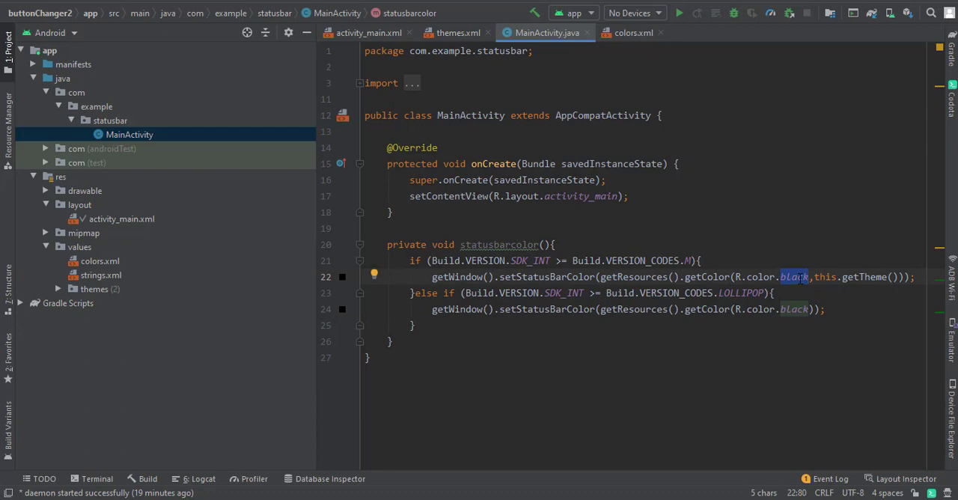
type("teal_700")
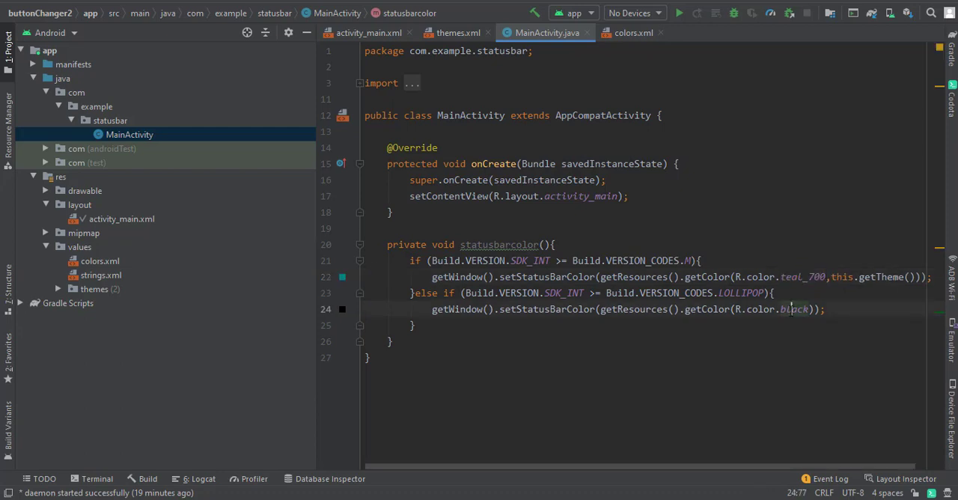
double_click(793, 309)
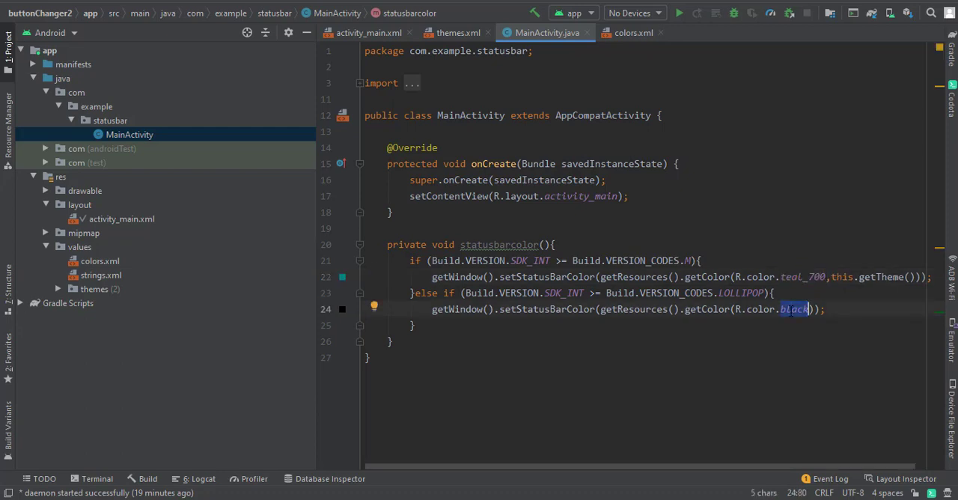
type("teal_700")
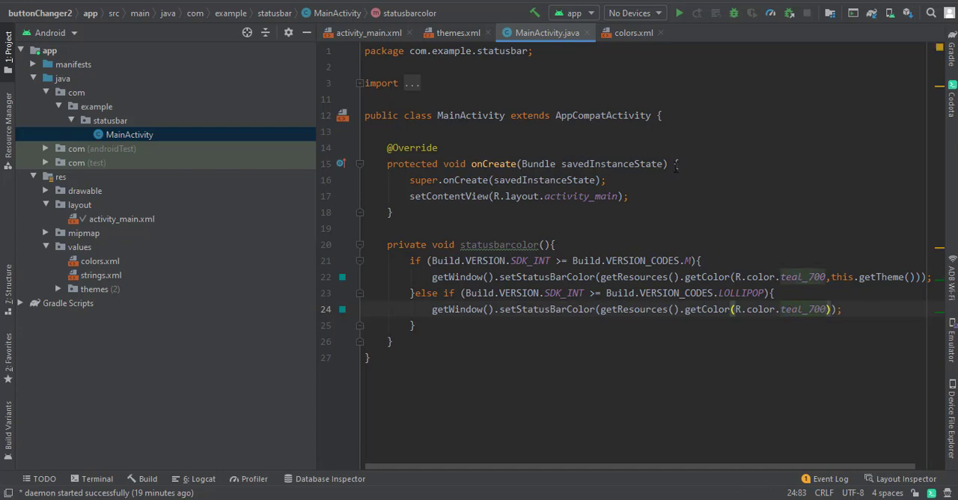
mouse_move(457, 318)
type("statusbarcolor();")
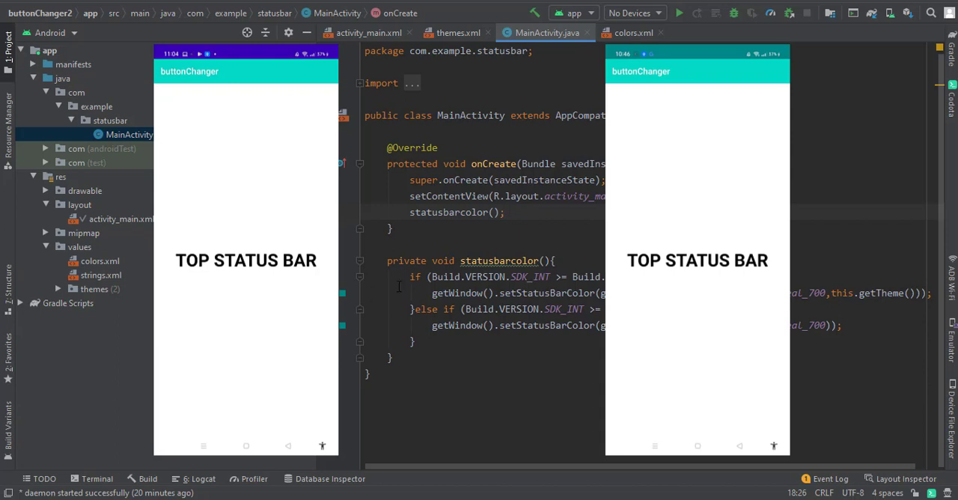
mouse_move(398, 286)
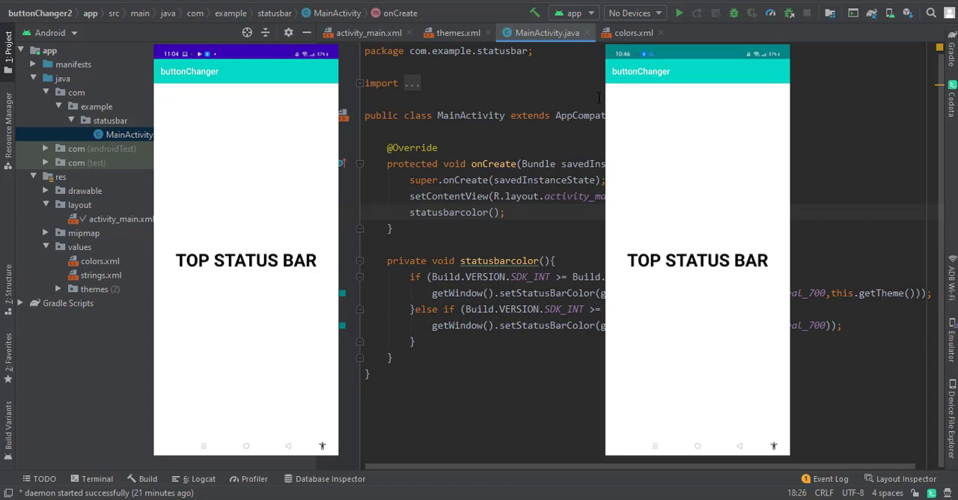
mouse_move(534, 140)
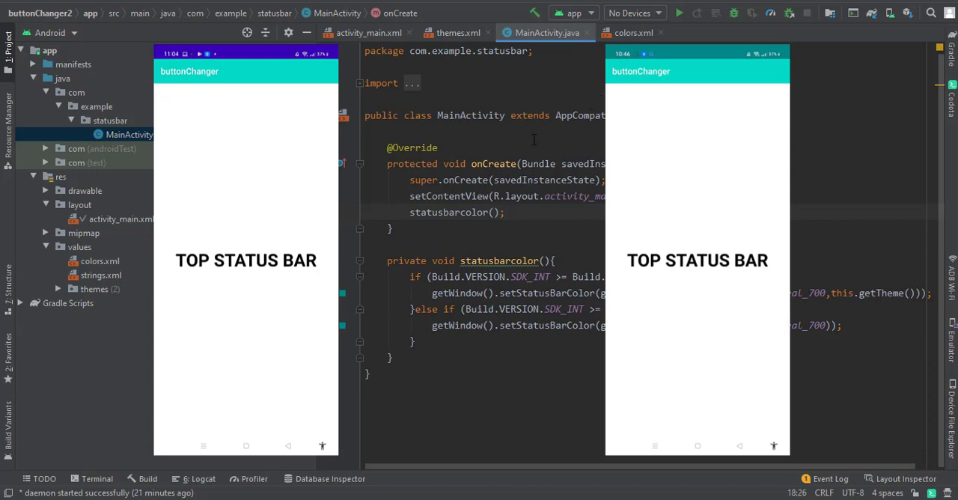